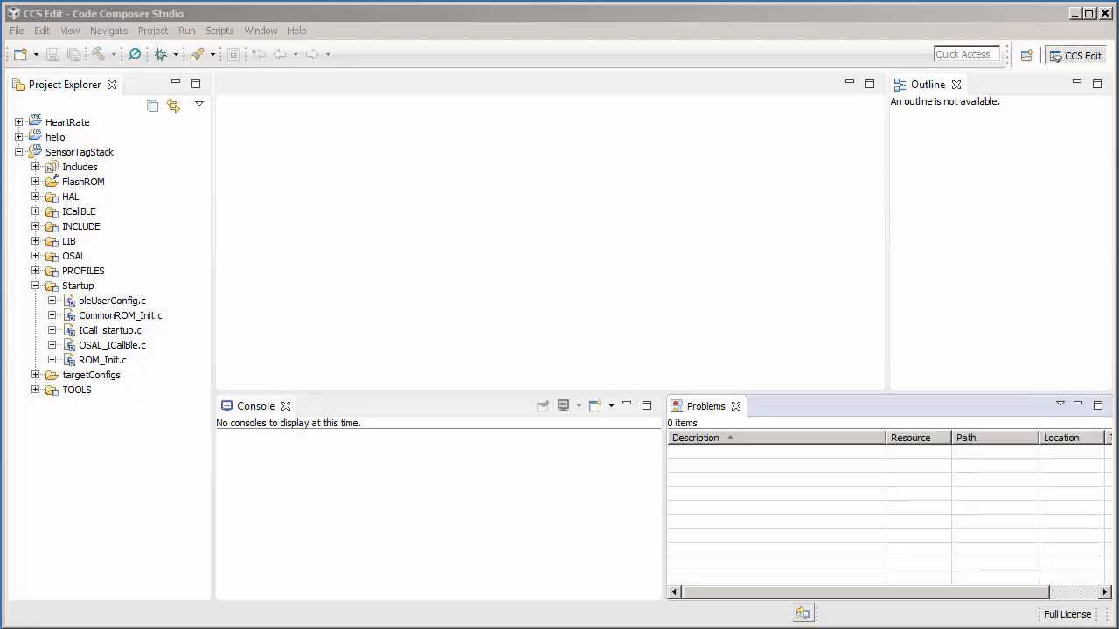
pyautogui.moveTo(131, 208)
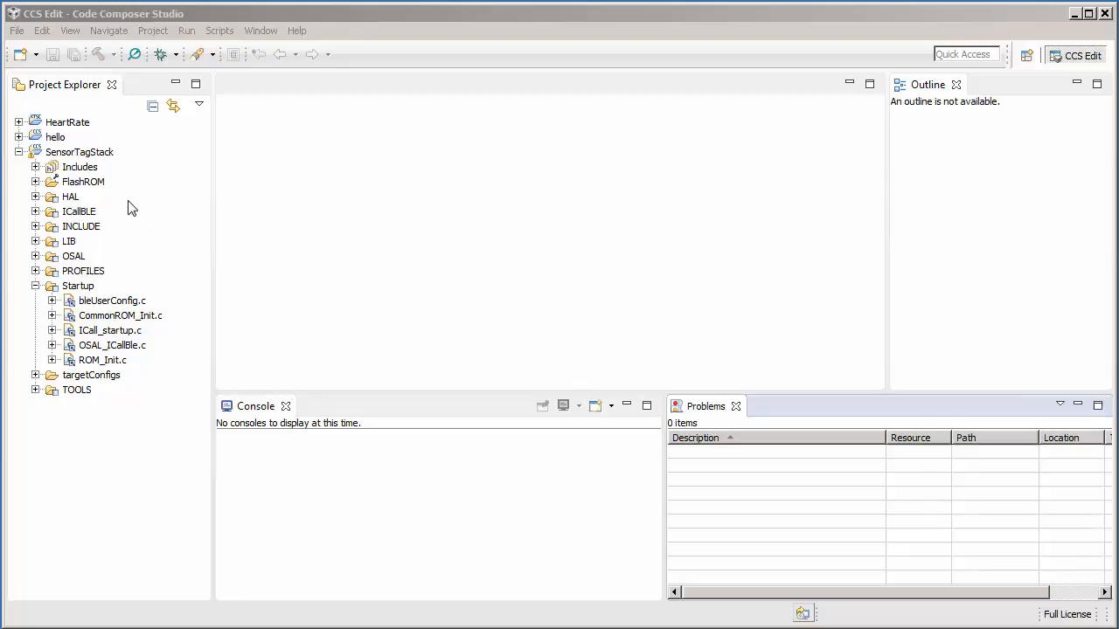
pyautogui.moveTo(140, 264)
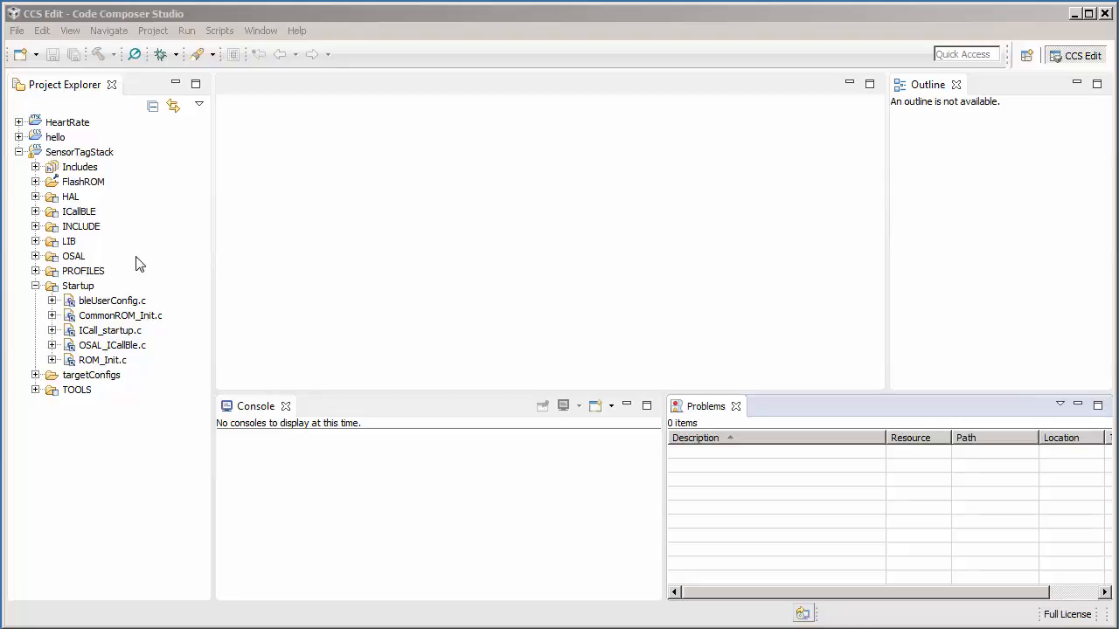
pyautogui.moveTo(157, 266)
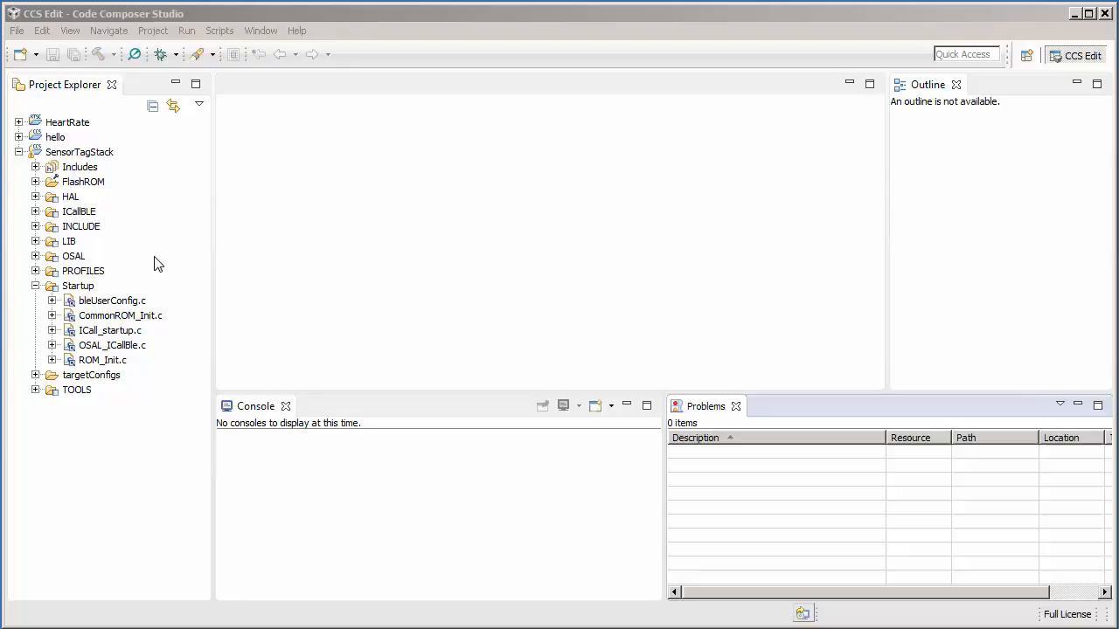
pyautogui.moveTo(123, 253)
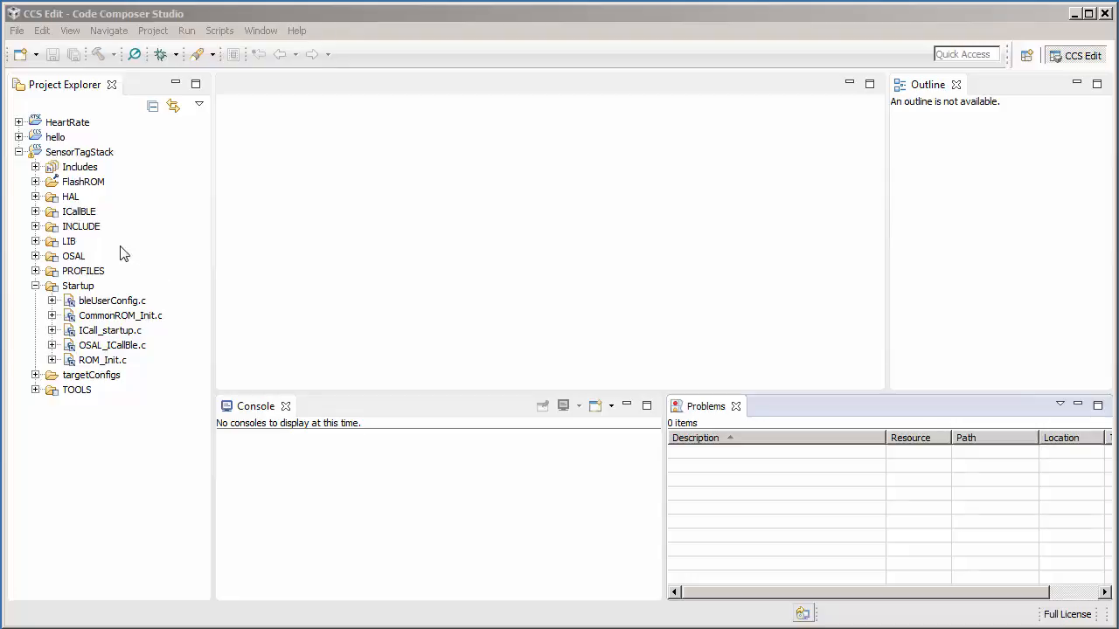
pyautogui.moveTo(112, 237)
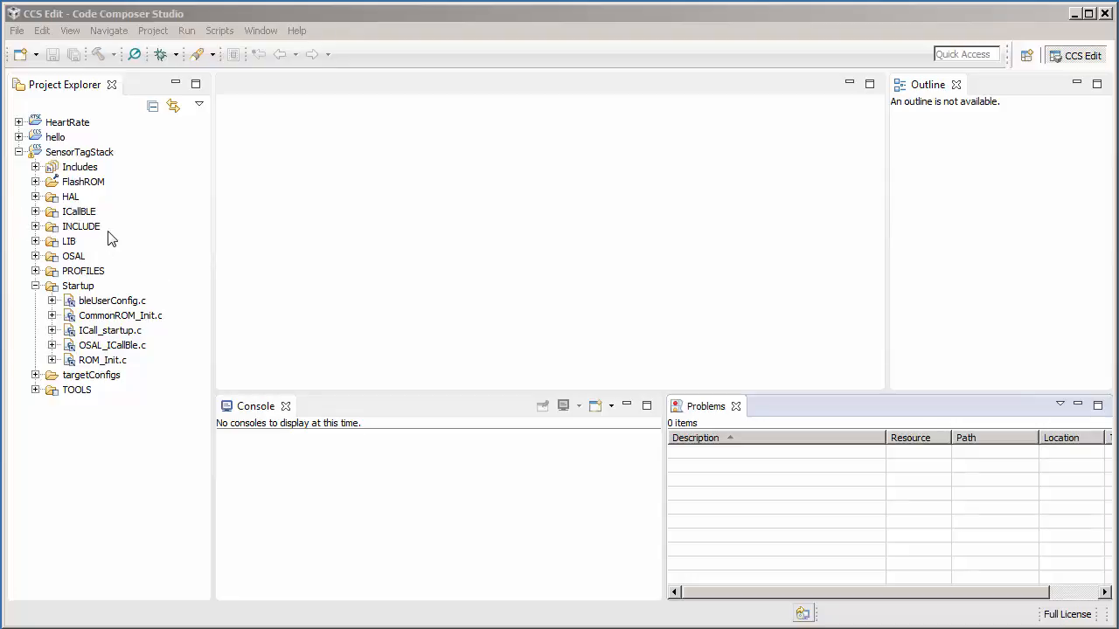
pyautogui.moveTo(55, 252)
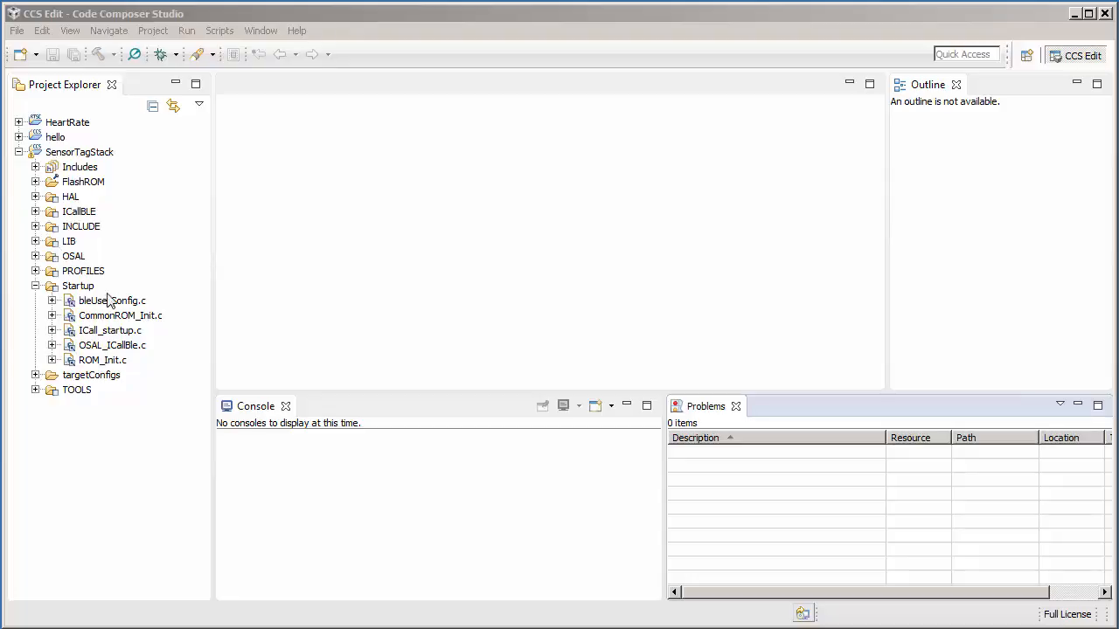
pyautogui.moveTo(96, 301)
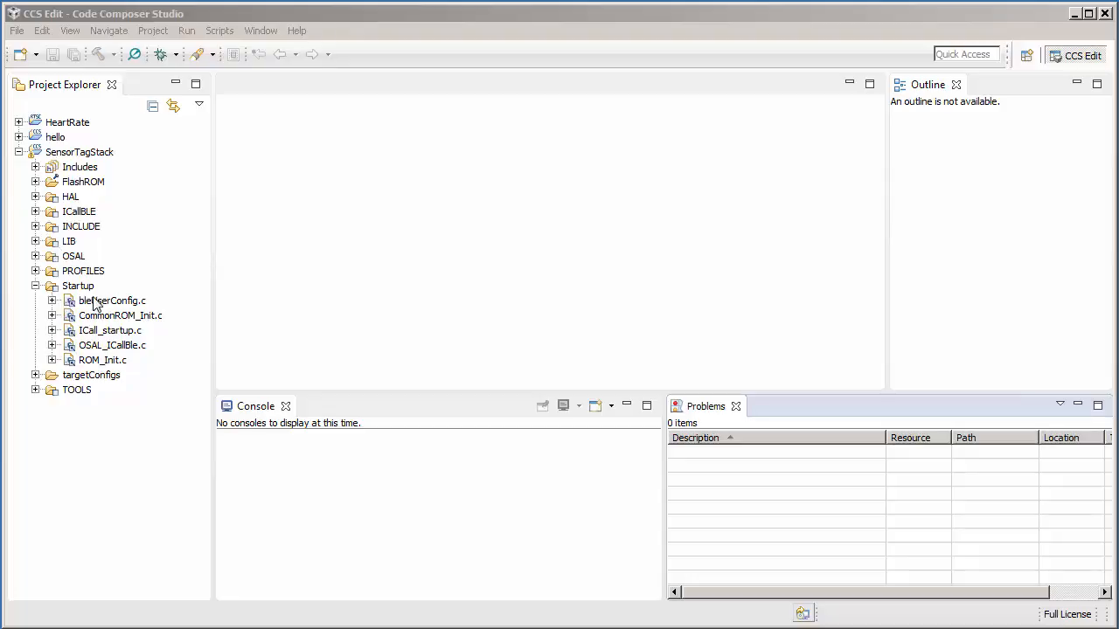
pyautogui.moveTo(105, 365)
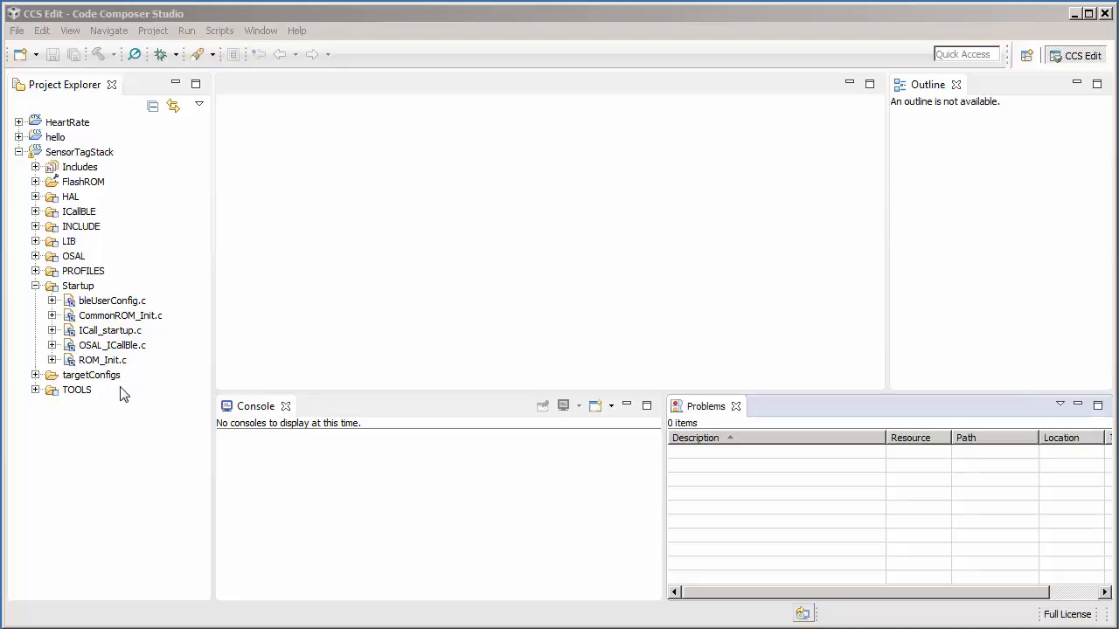
pyautogui.moveTo(81, 315)
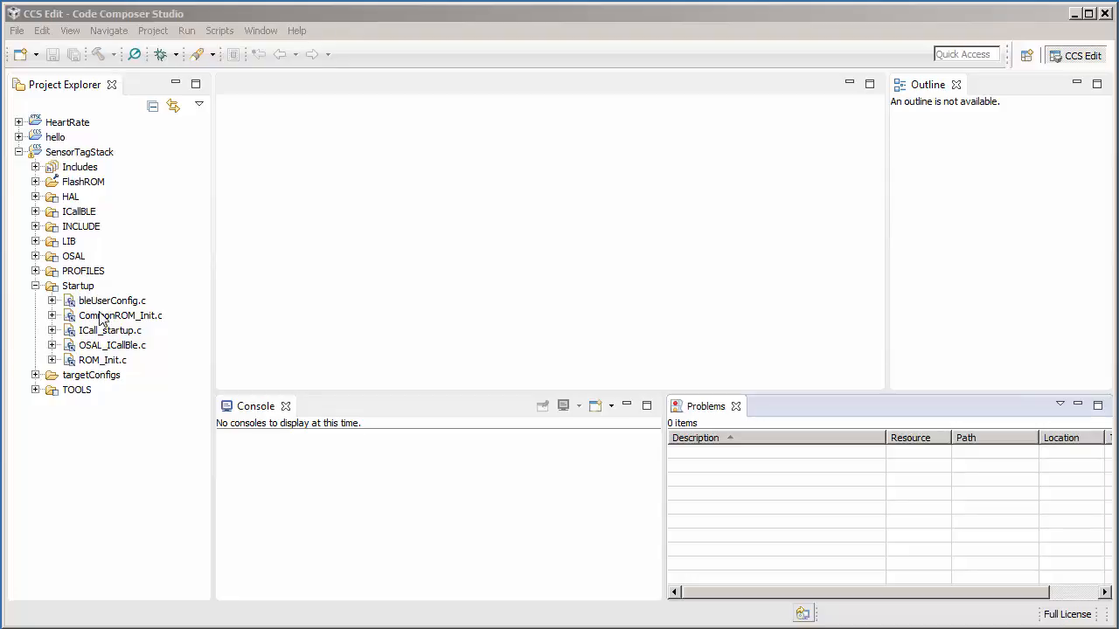
pyautogui.moveTo(137, 367)
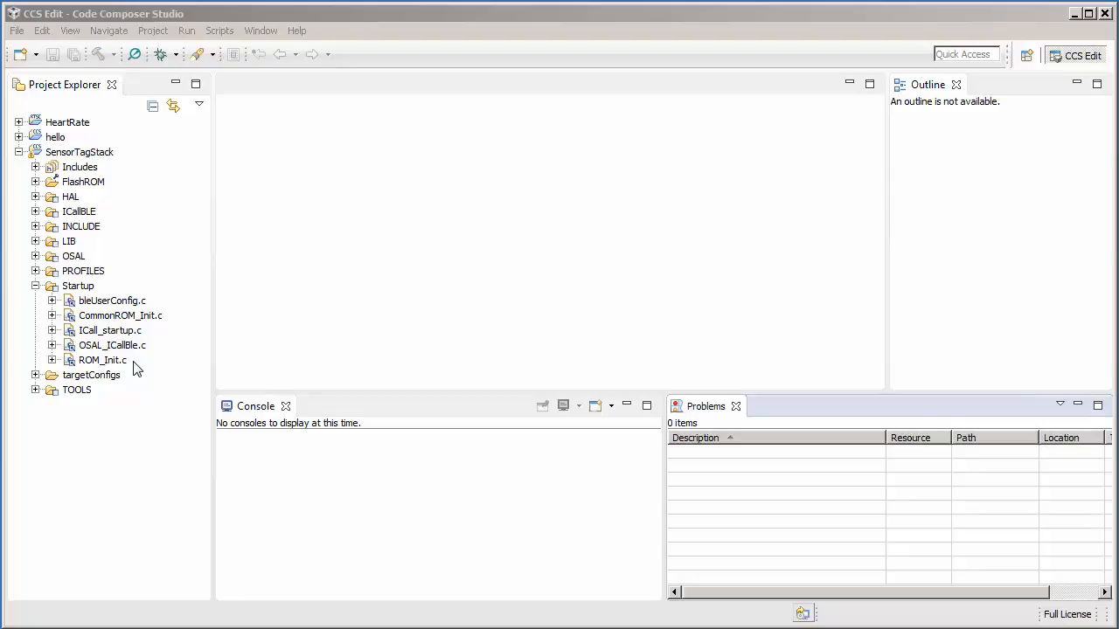
pyautogui.moveTo(184, 219)
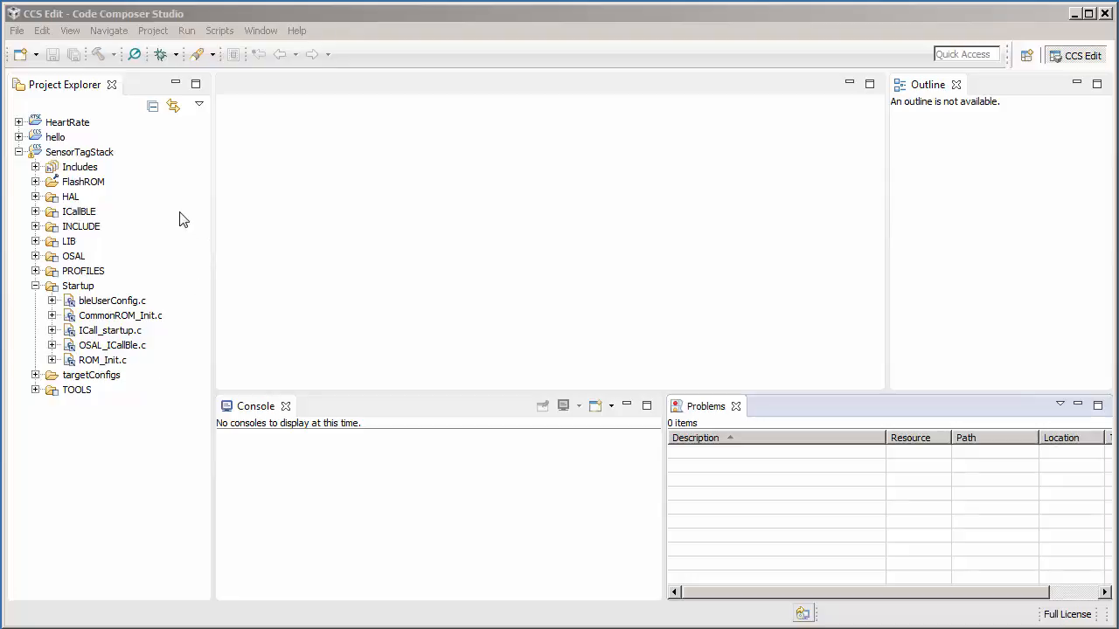
pyautogui.moveTo(105, 160)
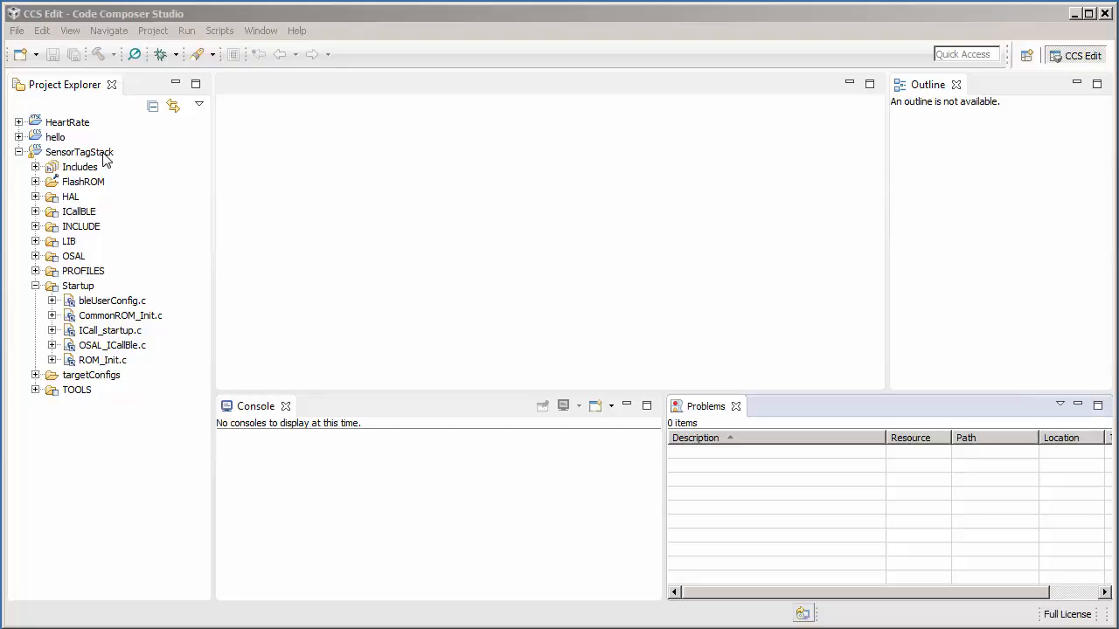
# Create a virtual folder 'Source' in SensorTagStack, not located in the file system.
pyautogui.rightClick(80, 151)
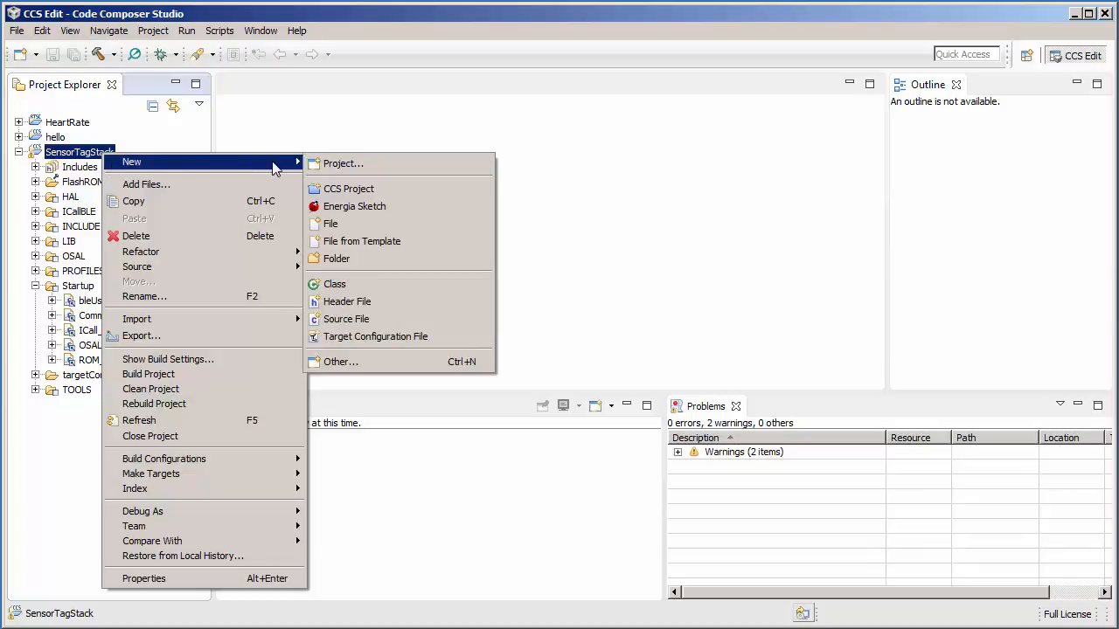
pyautogui.moveTo(402, 259)
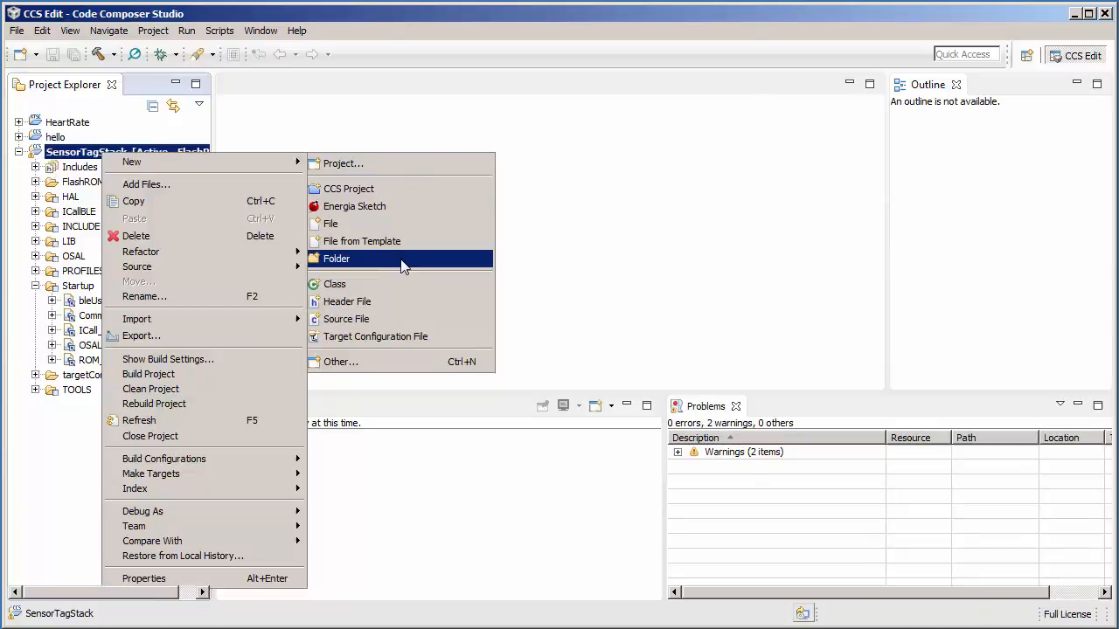
pyautogui.click(336, 258)
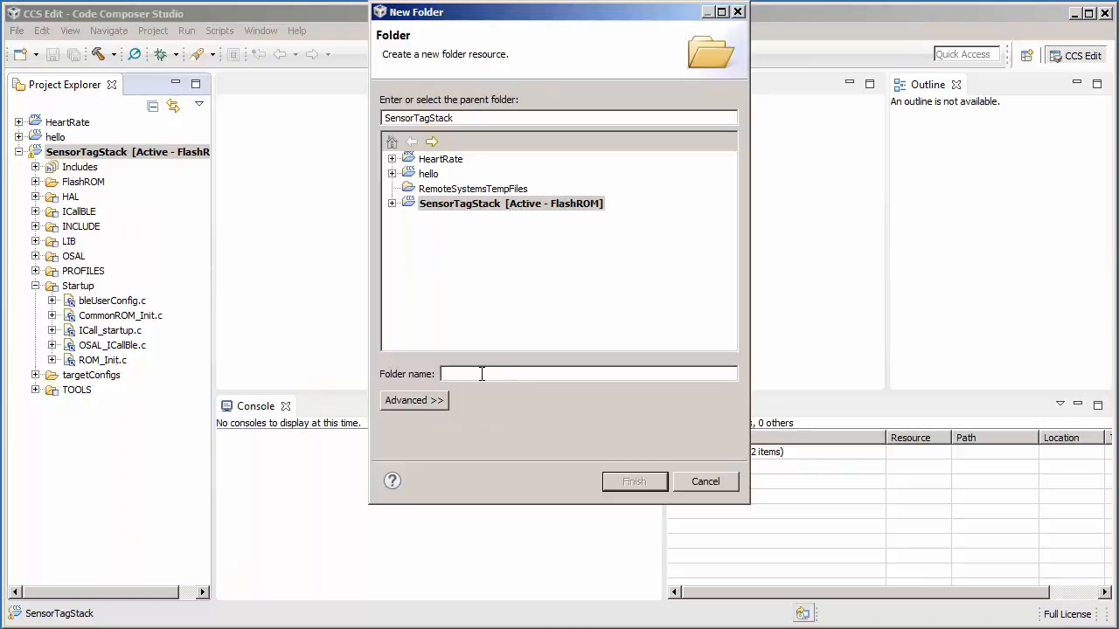
pyautogui.write('Sourc')
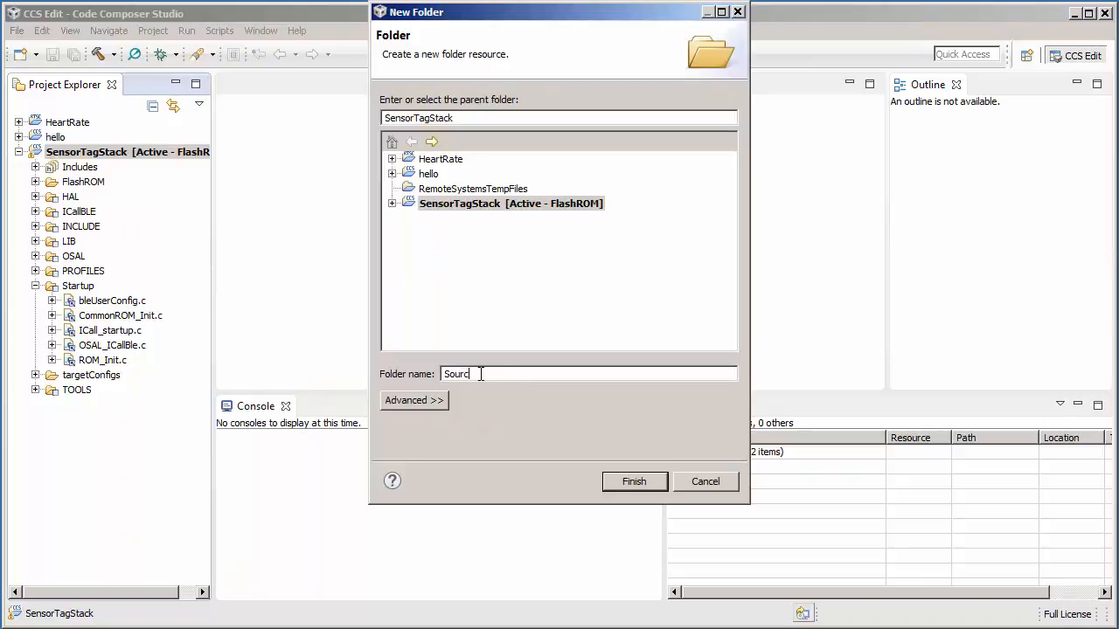
pyautogui.click(413, 400)
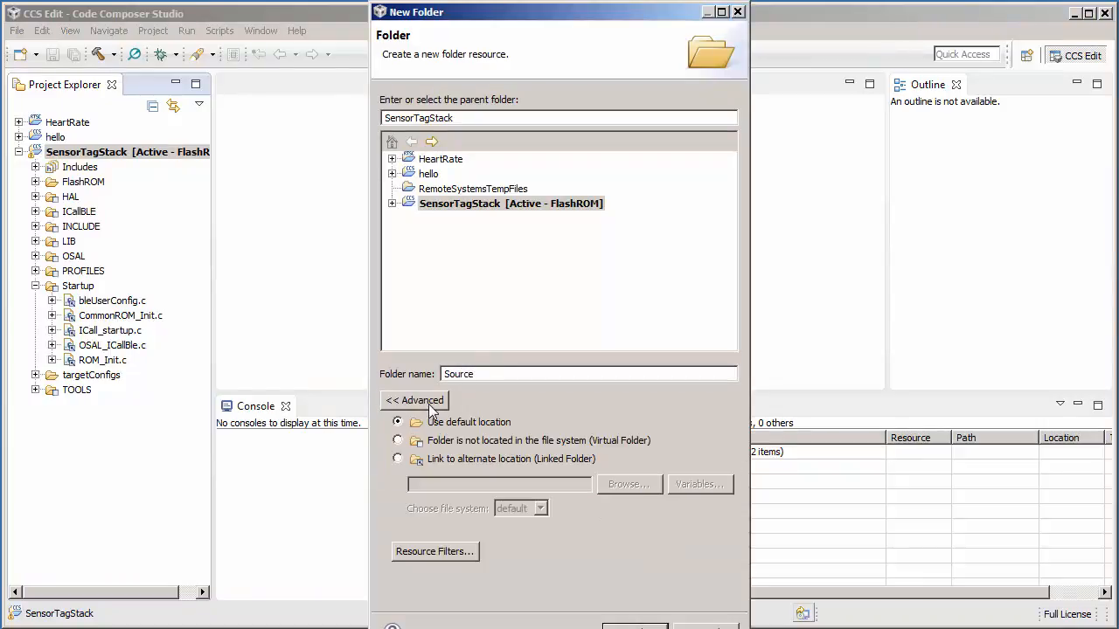
pyautogui.moveTo(402, 449)
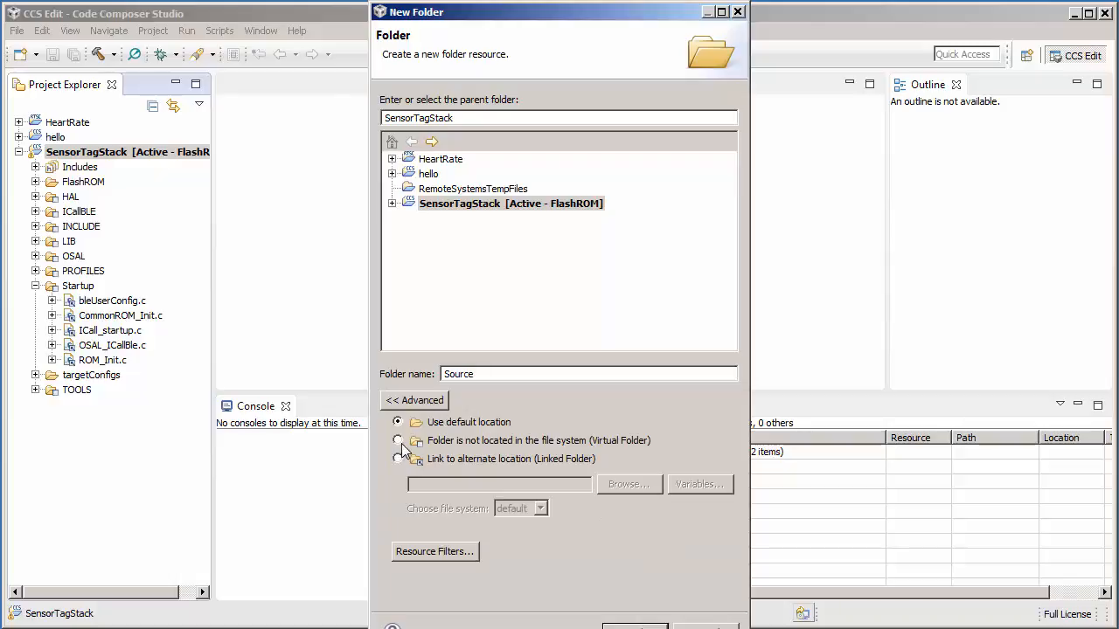
pyautogui.click(398, 441)
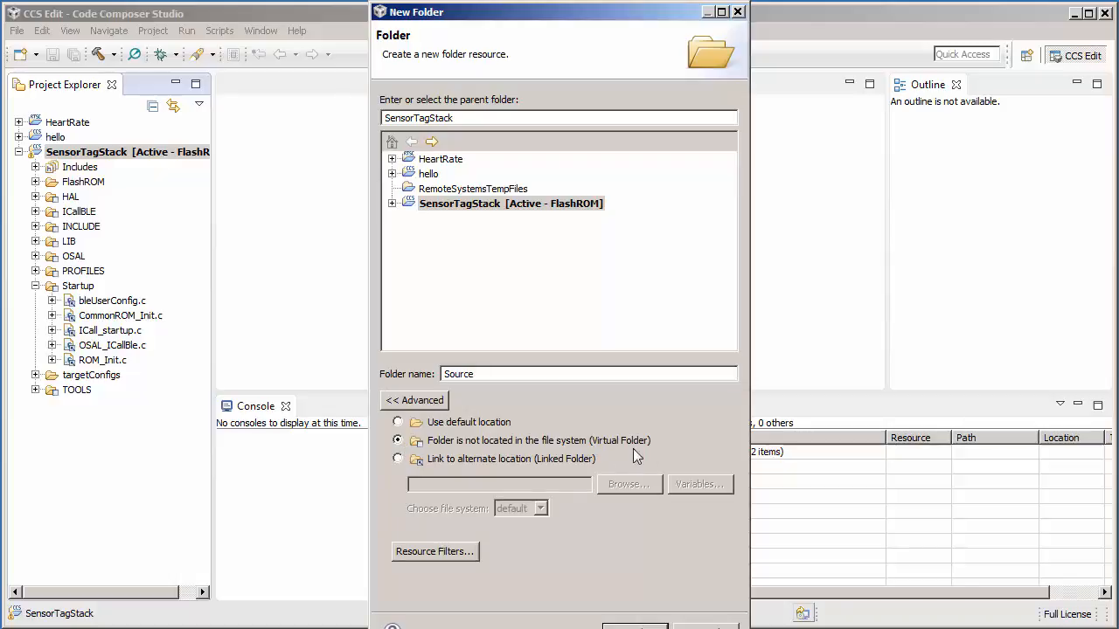
pyautogui.moveTo(612, 12)
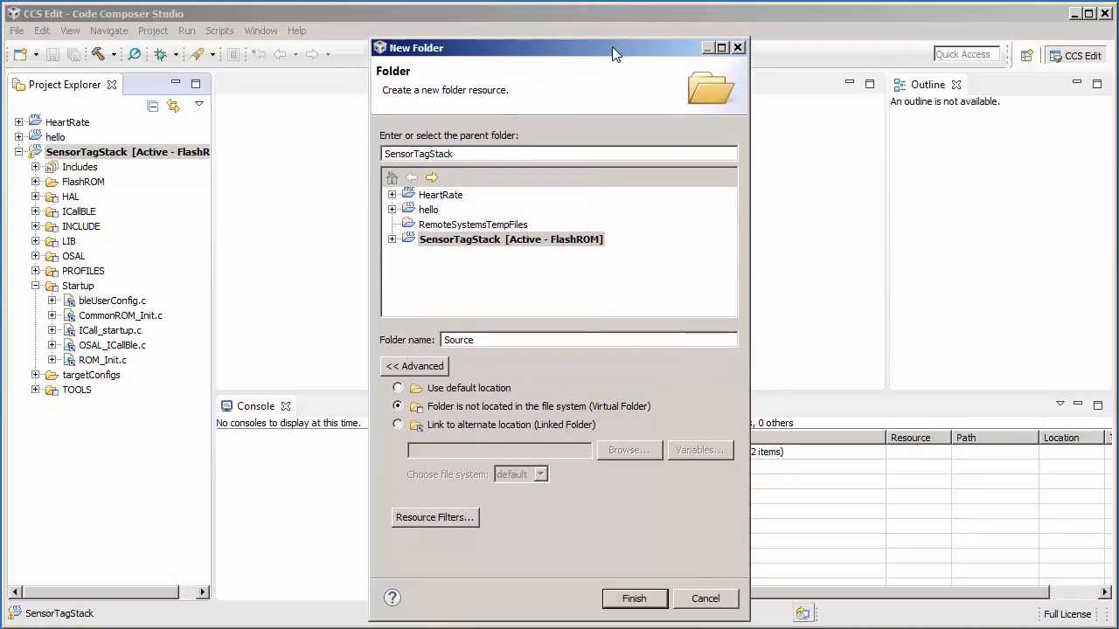
pyautogui.click(633, 598)
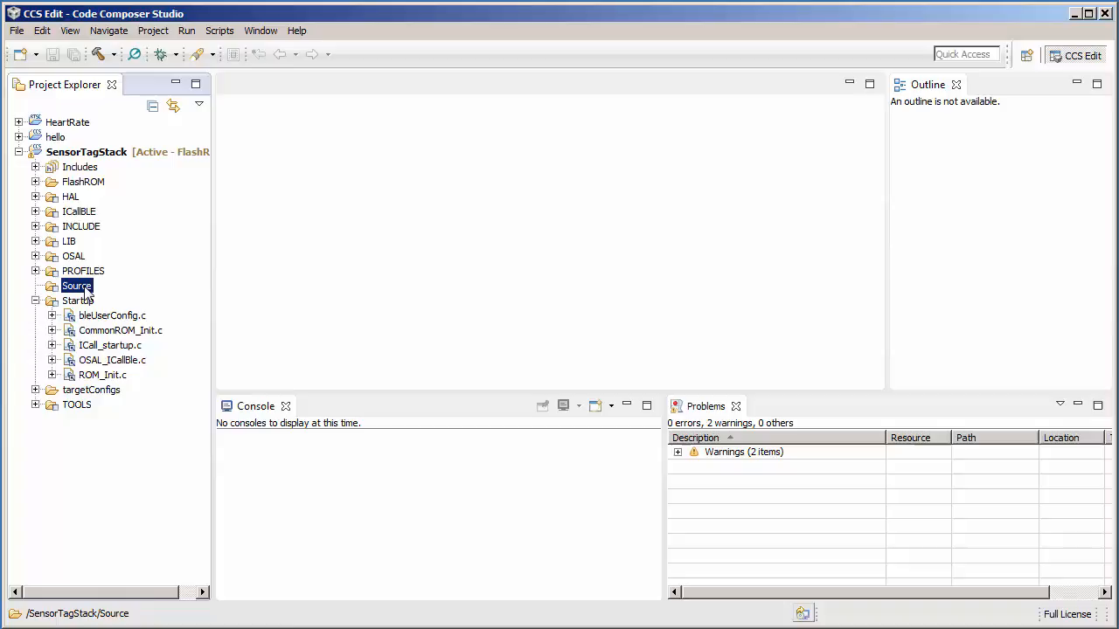
pyautogui.rightClick(77, 287)
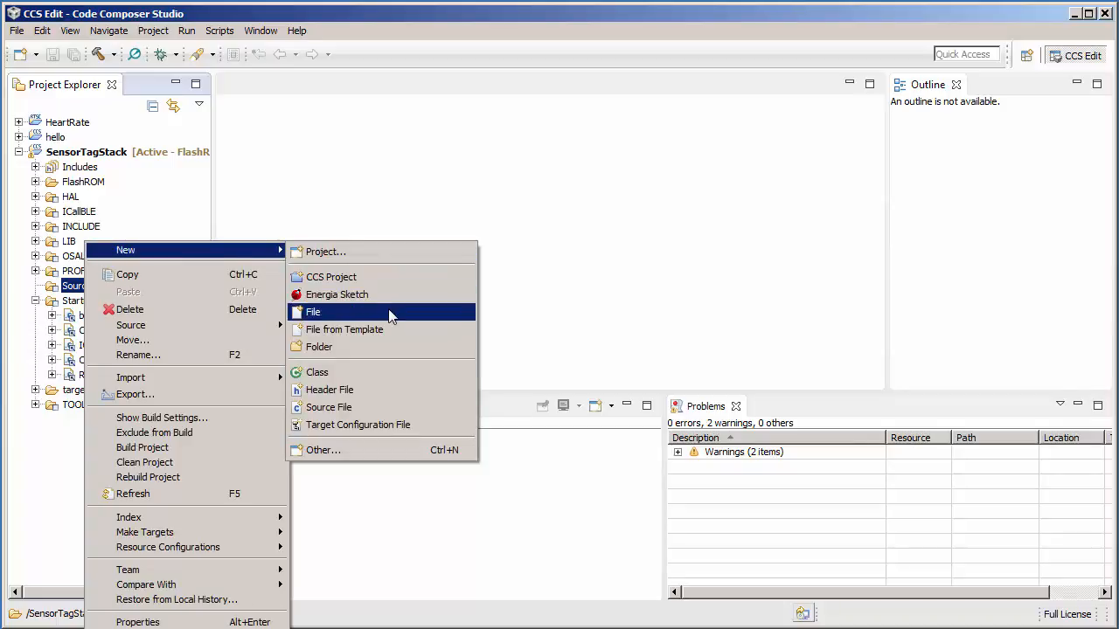
pyautogui.click(311, 312)
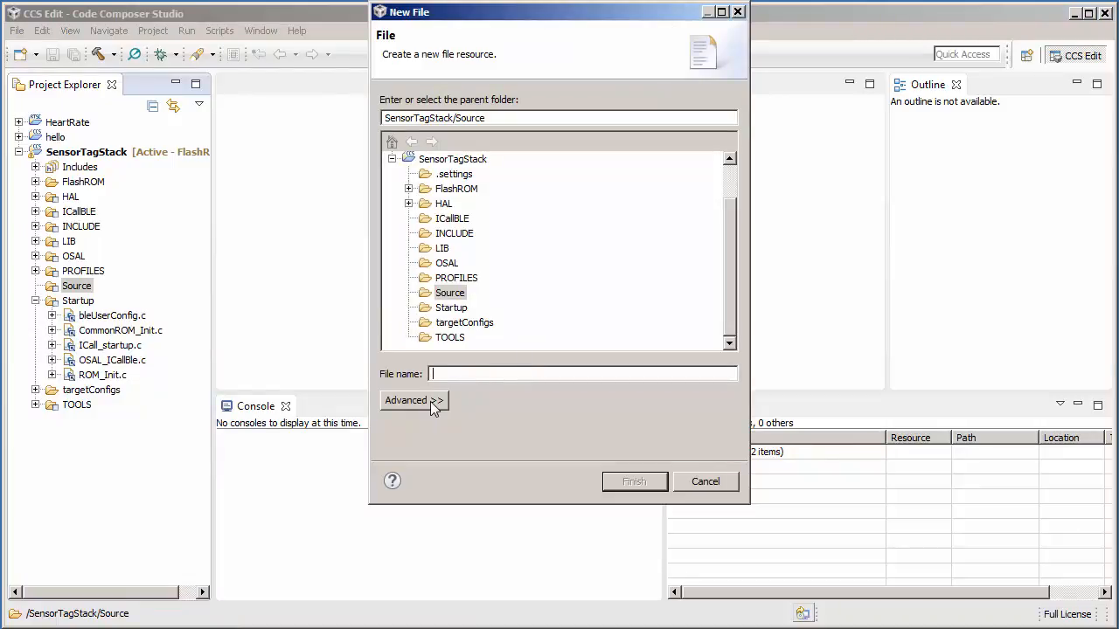
pyautogui.click(411, 399)
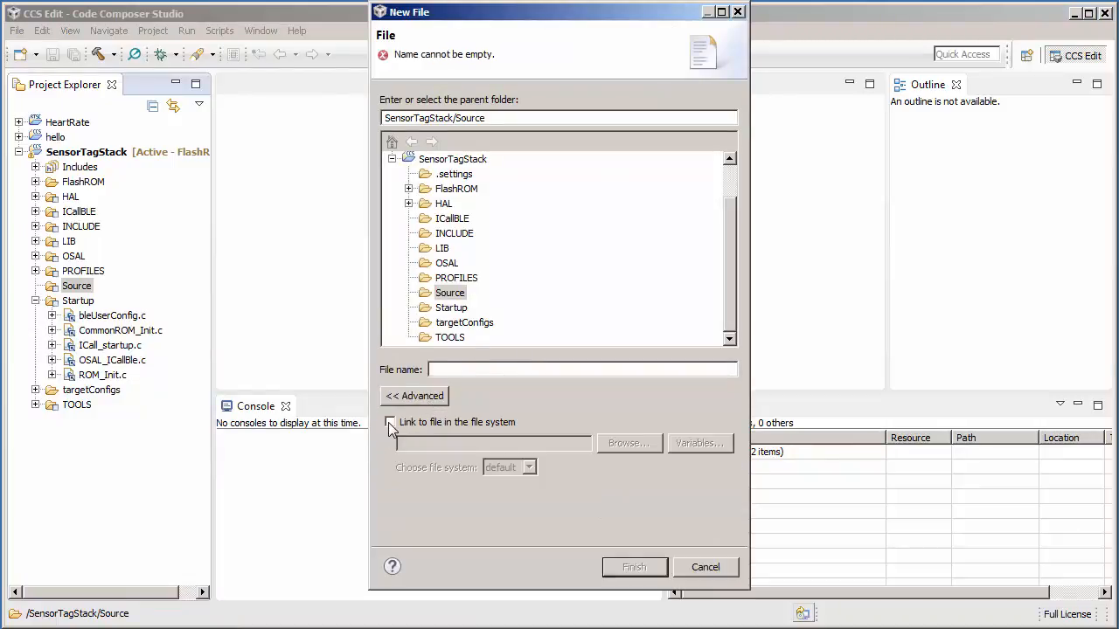
pyautogui.click(390, 421)
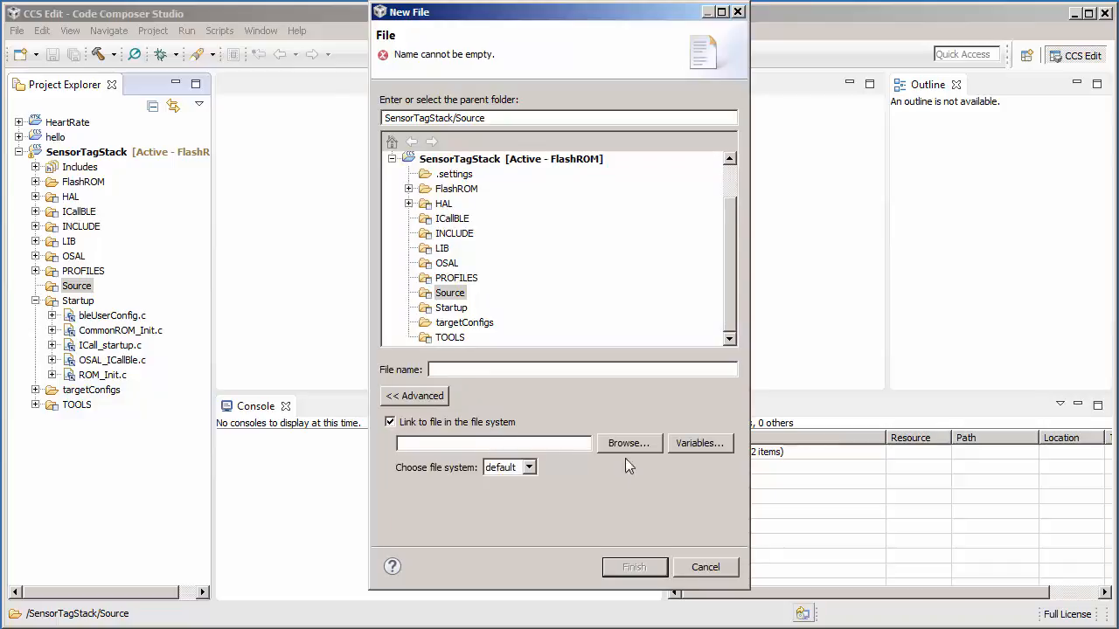
pyautogui.moveTo(648, 458)
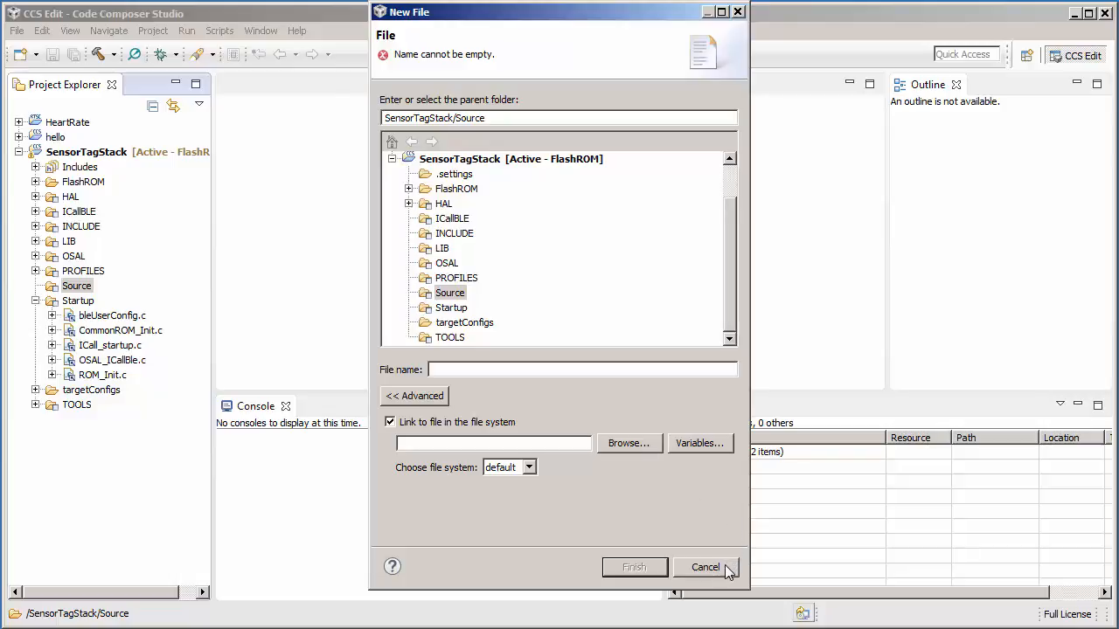
pyautogui.click(705, 567)
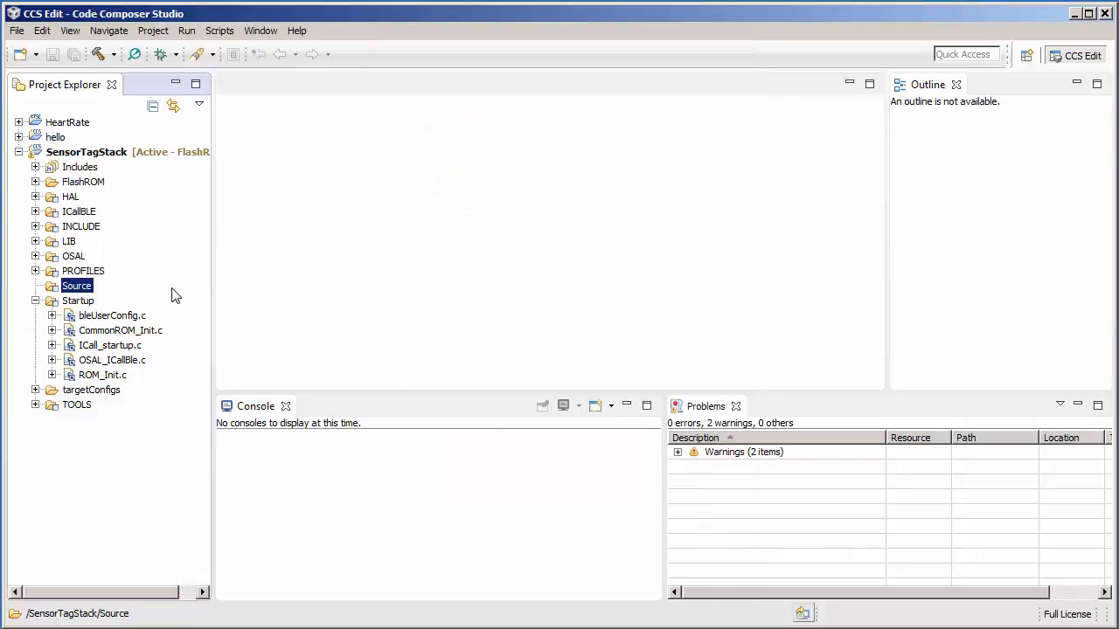